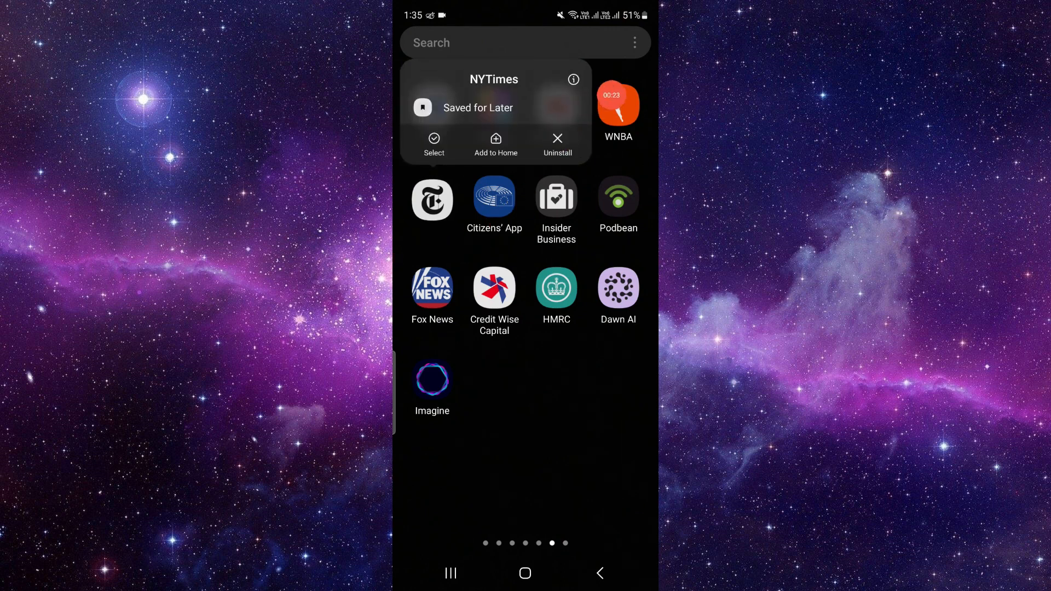
- Open the App info page for NYTimes from its home-screen icon menu
click(573, 80)
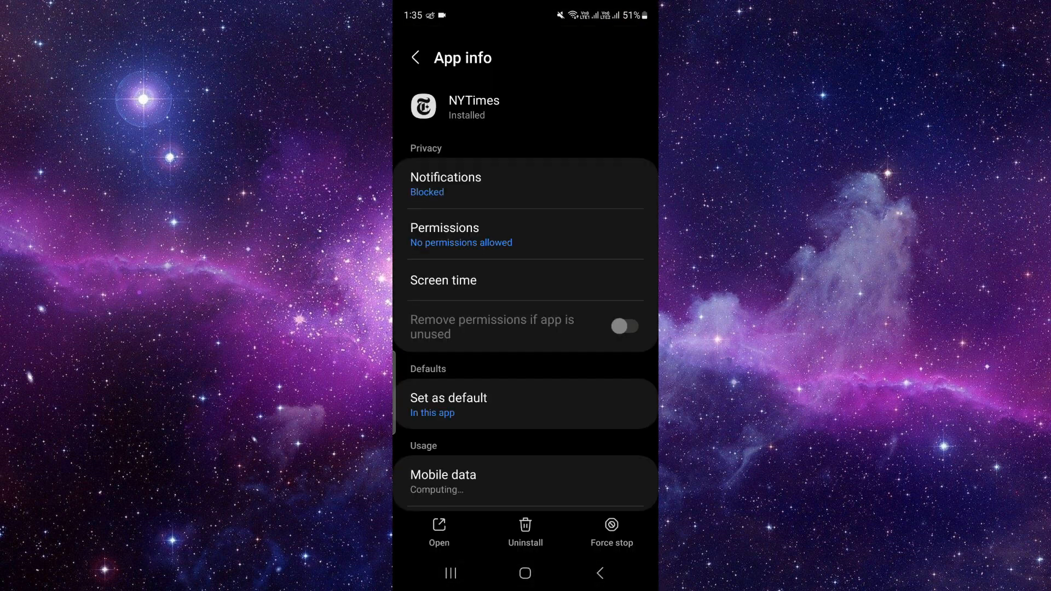
- Uninstall The New York Times from its Google Play listing until Install appears, then return home
scroll(down, 3)
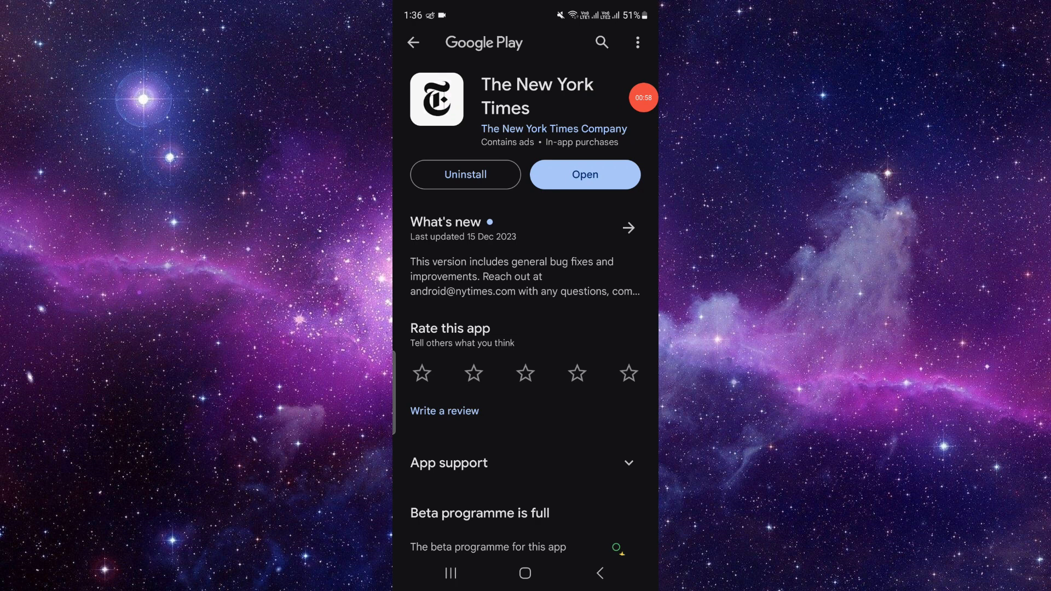
click(464, 174)
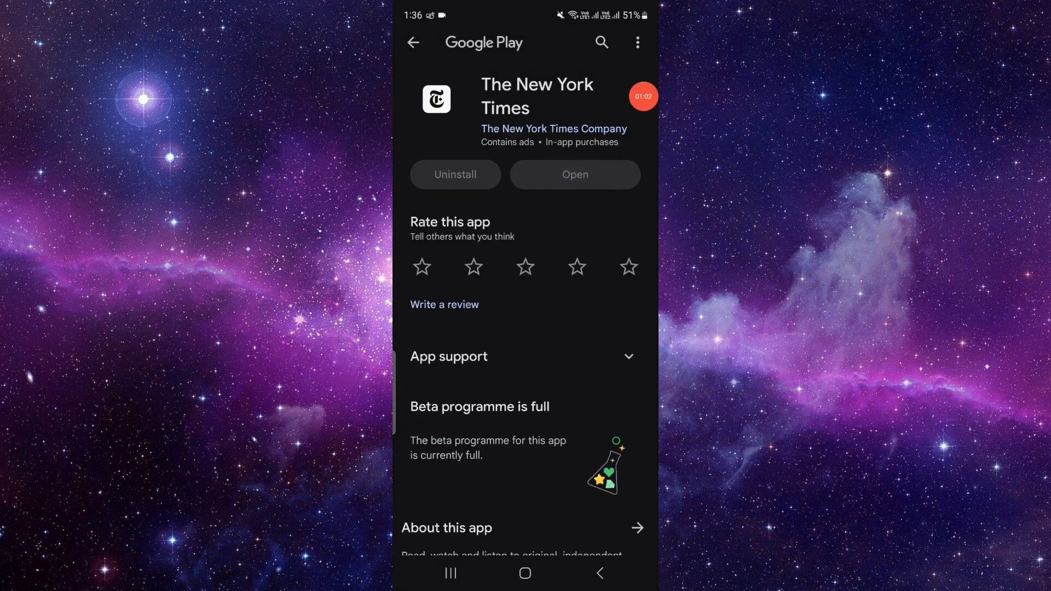
click(454, 174)
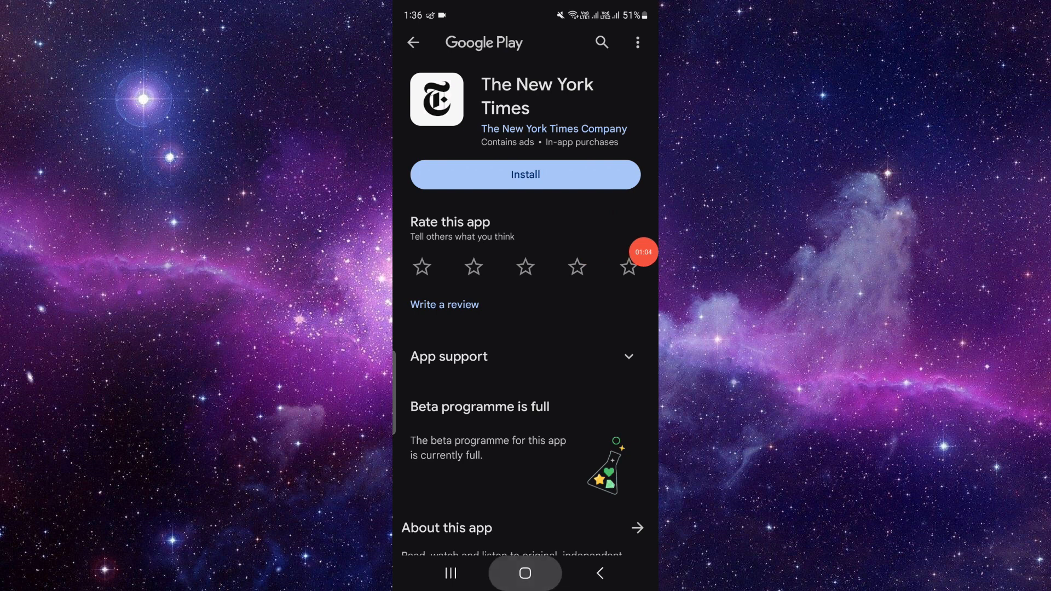
click(525, 573)
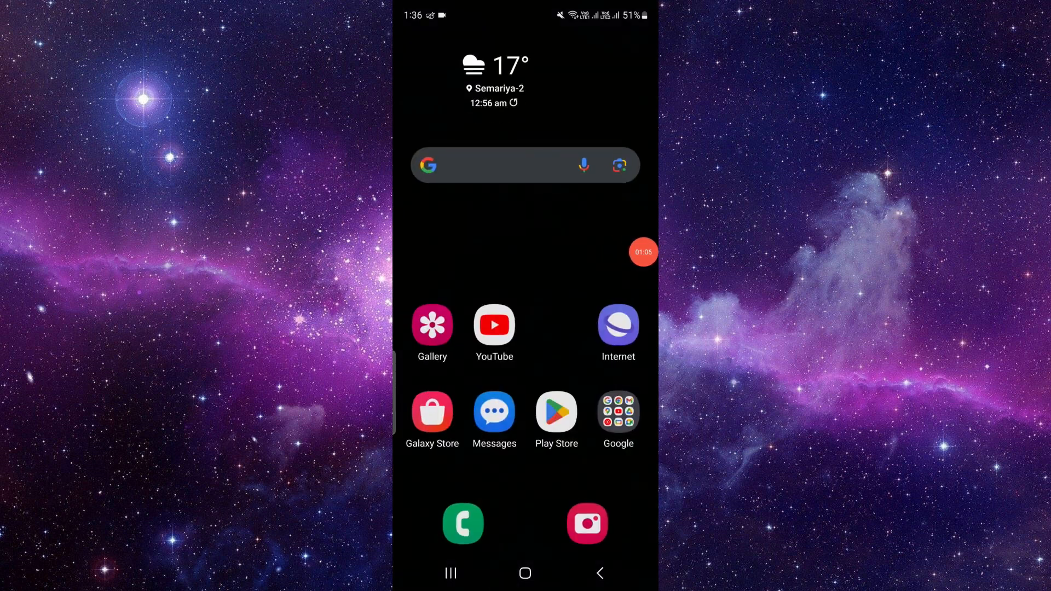